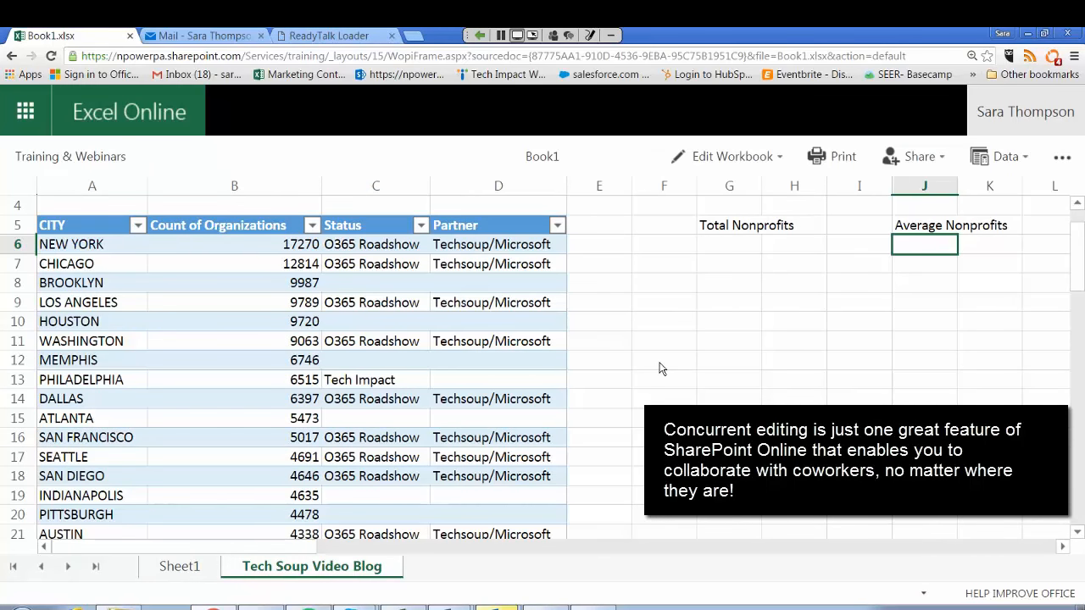
pyautogui.moveTo(649, 373)
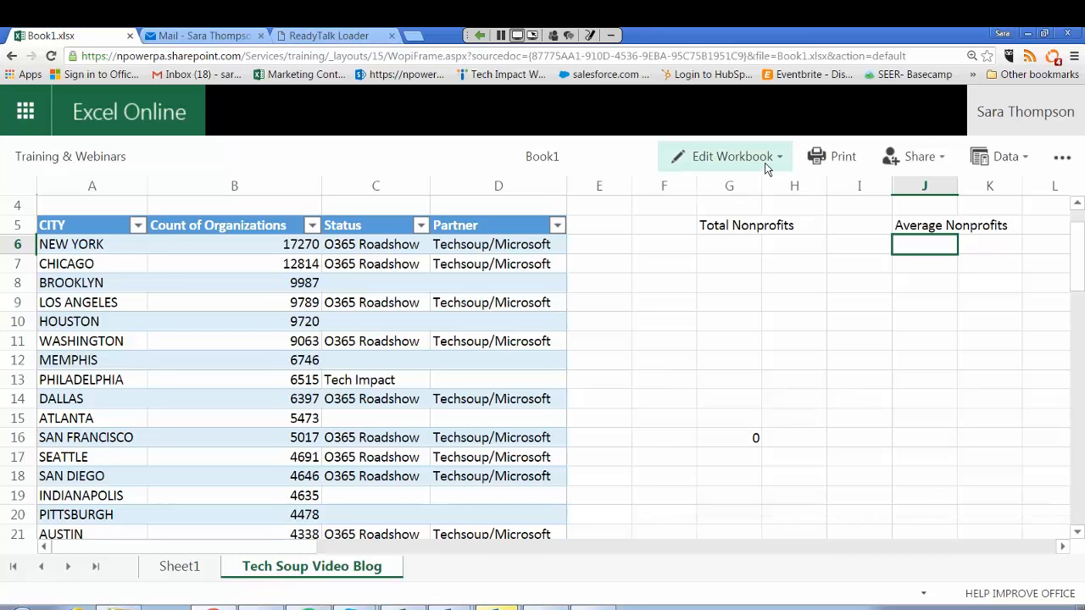
# Open the read-only Book1 workbook for editing directly in Excel Online.
pyautogui.click(730, 156)
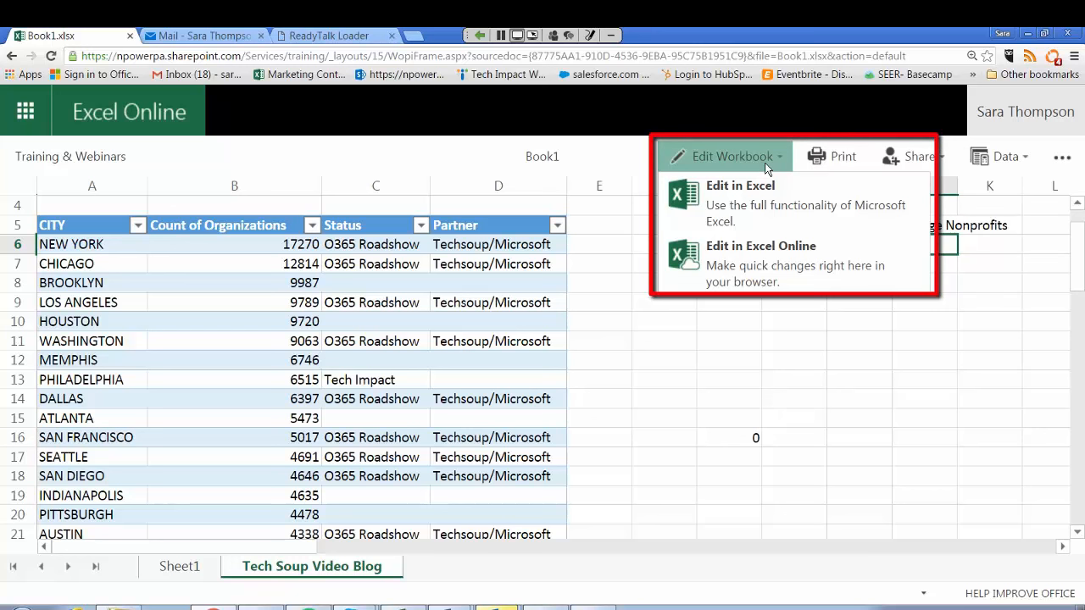
pyautogui.moveTo(740, 204)
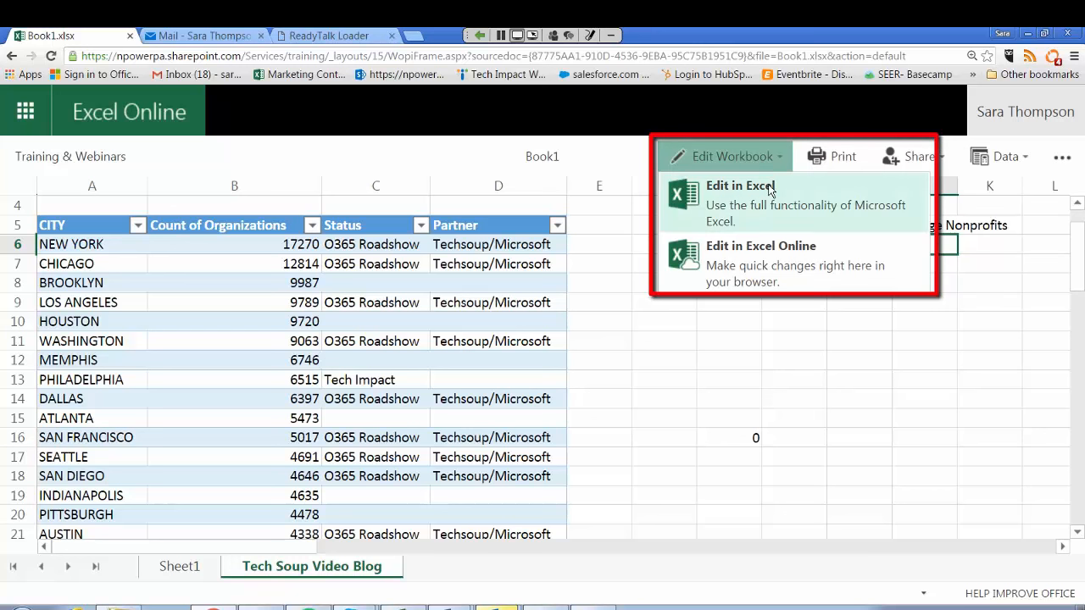
pyautogui.moveTo(788, 263)
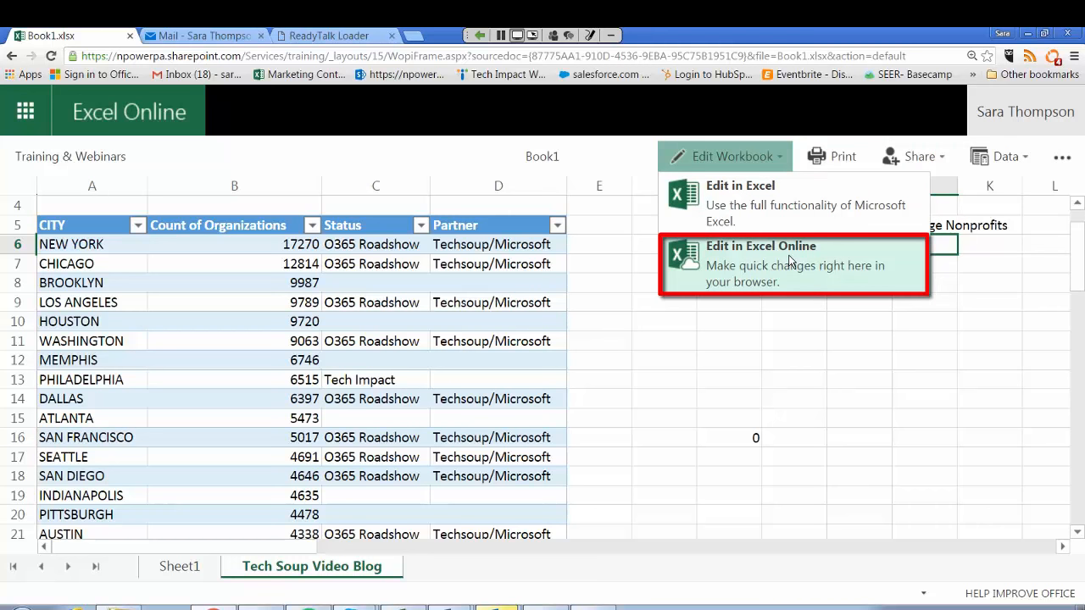
pyautogui.click(761, 264)
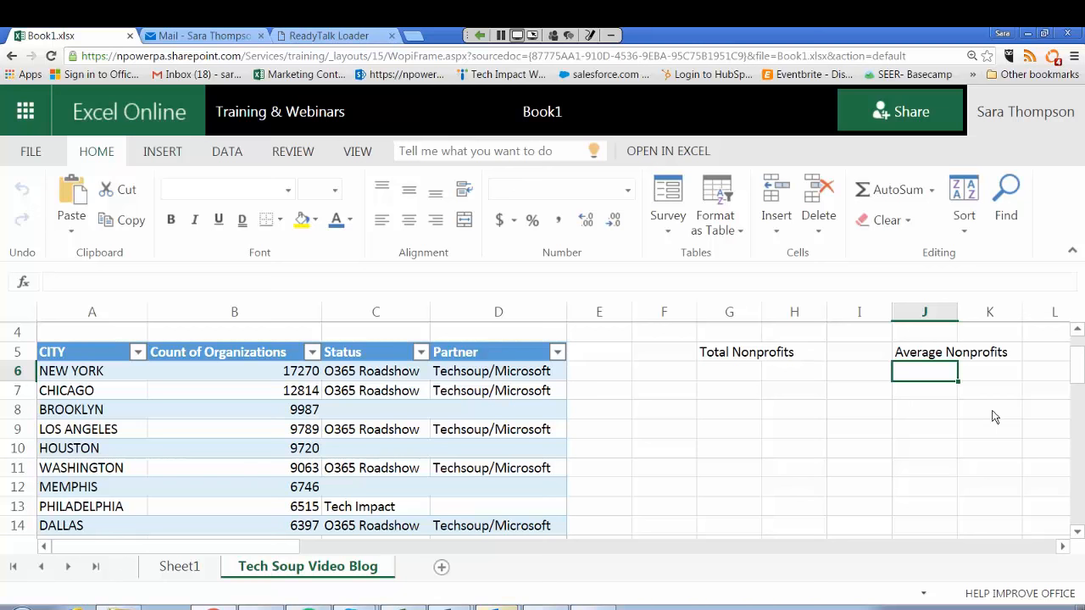
pyautogui.moveTo(1062, 353)
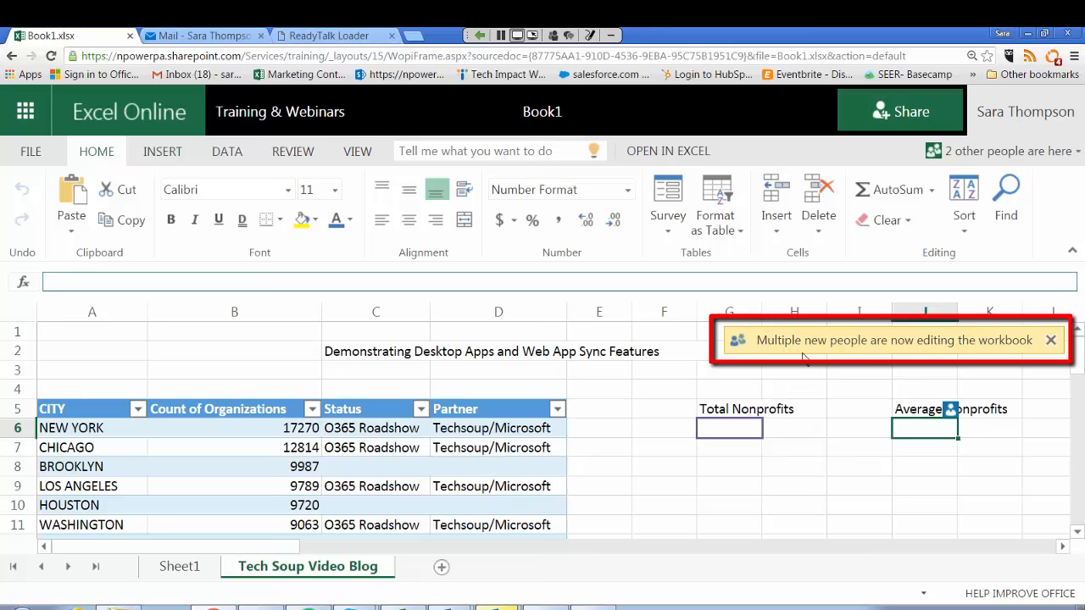
pyautogui.click(1051, 339)
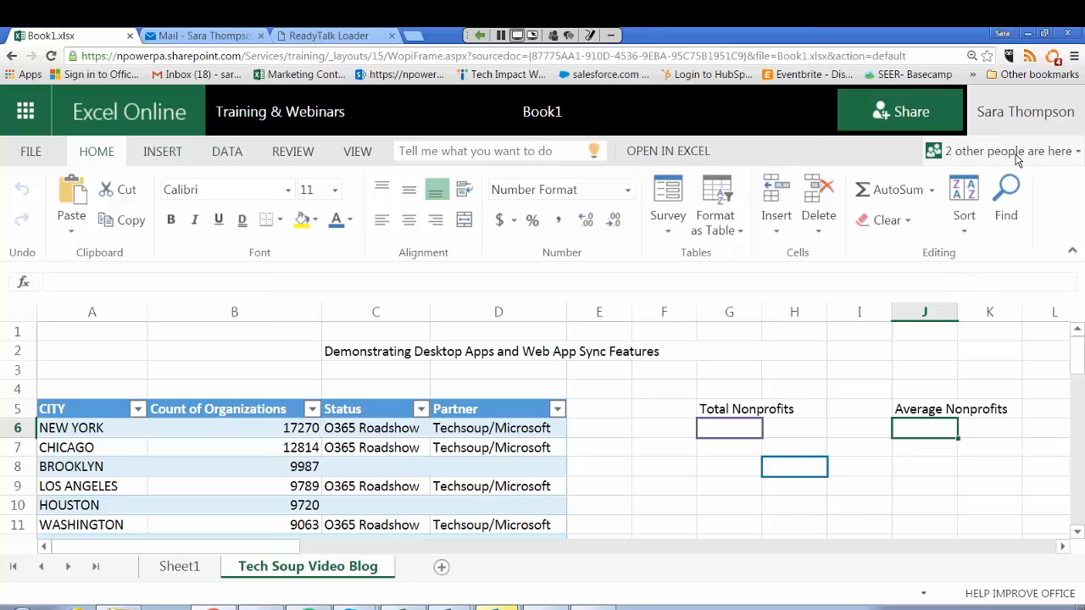
pyautogui.click(1004, 151)
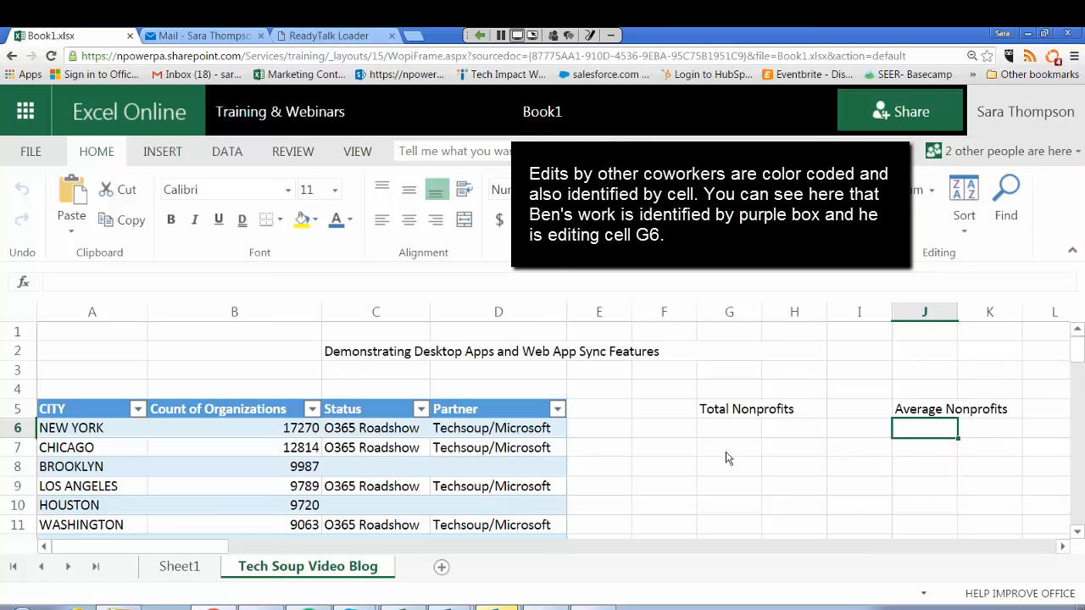
pyautogui.click(729, 428)
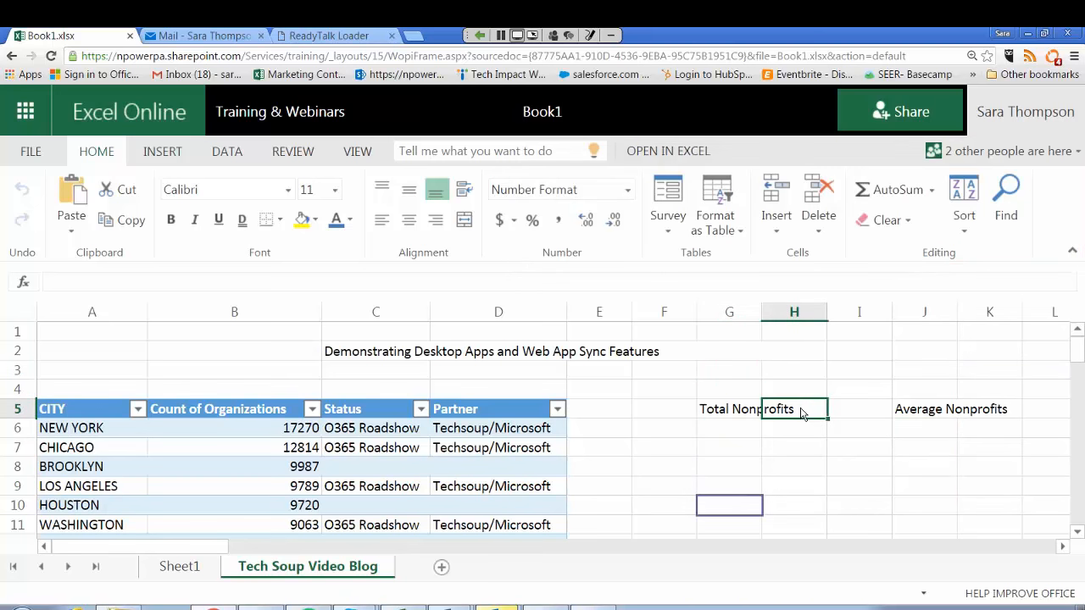
# Change the G5 header text to 'Total Nonprofits in USA'.
pyautogui.click(729, 408)
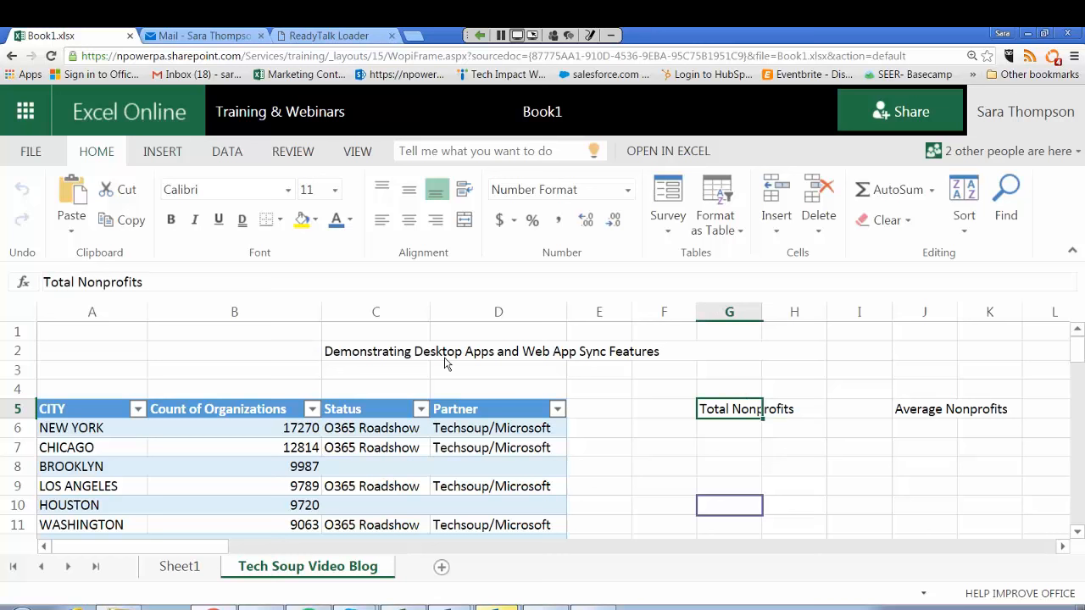
pyautogui.write('in')
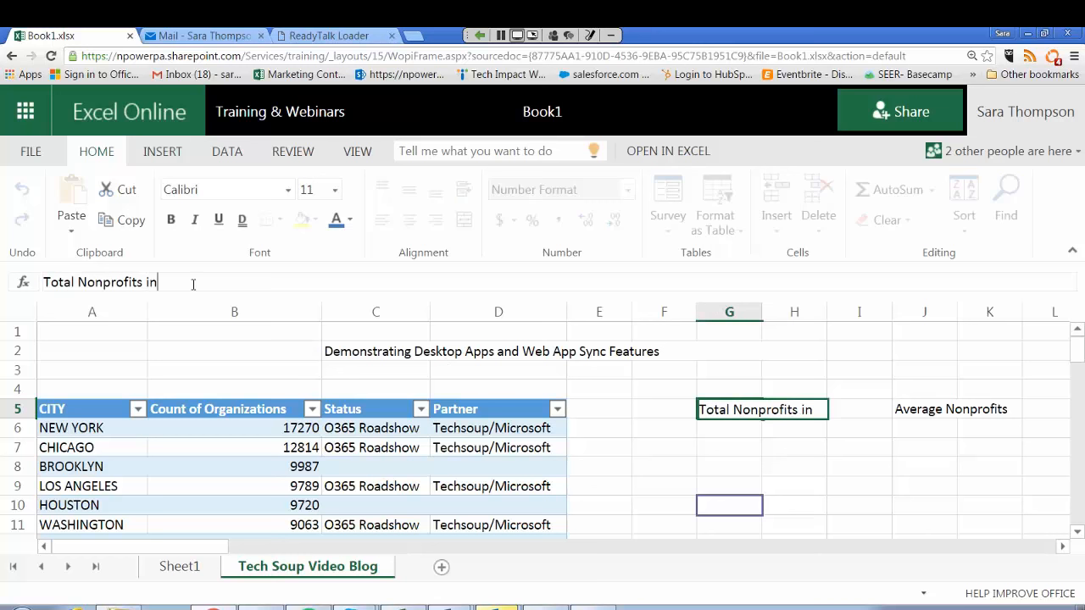
pyautogui.write('US')
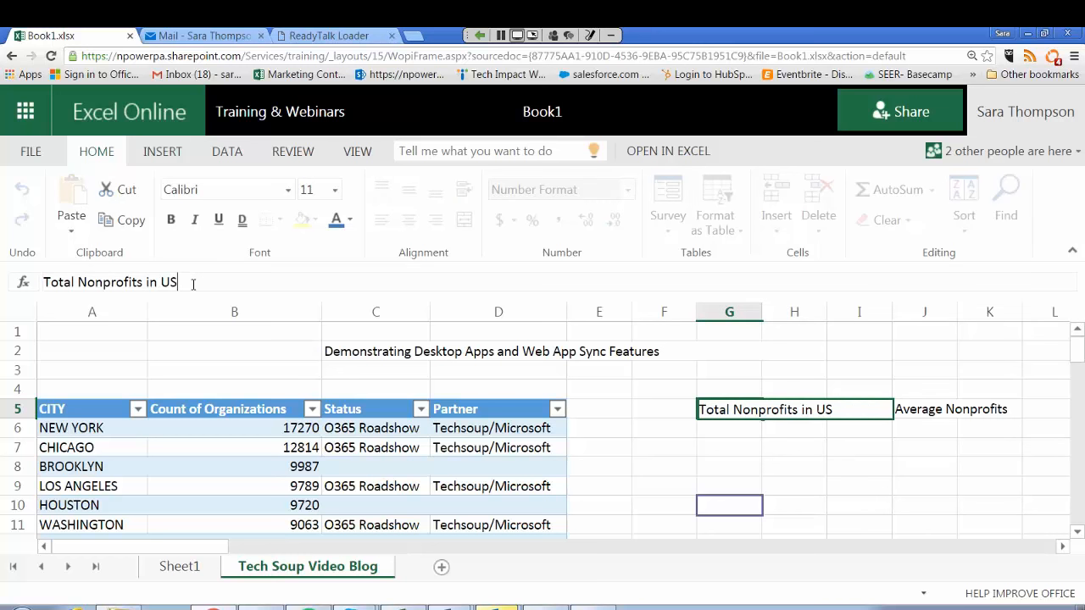
pyautogui.click(728, 428)
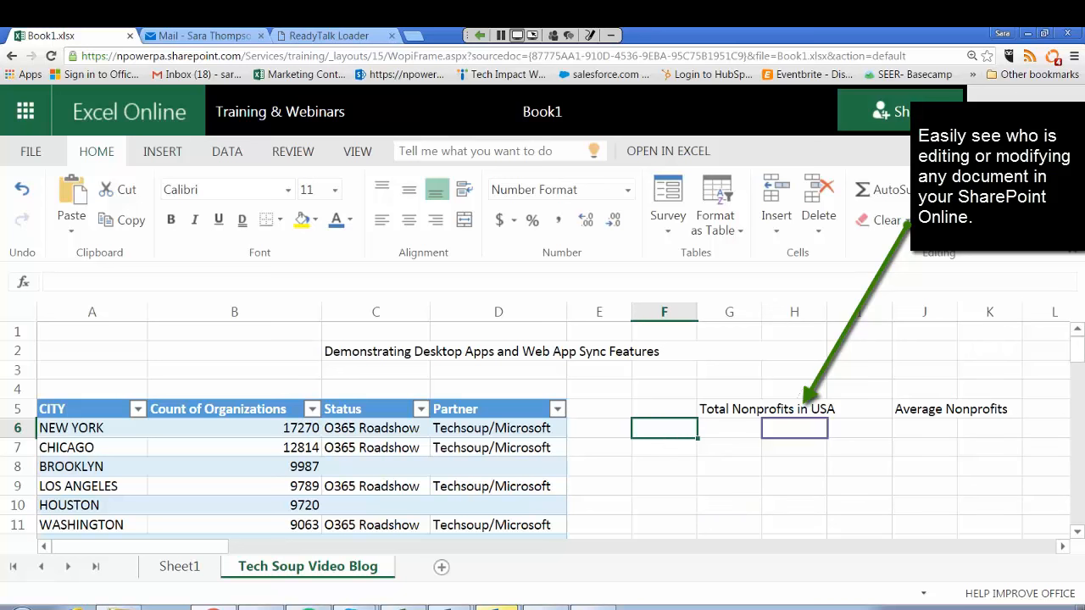
pyautogui.moveTo(716, 415)
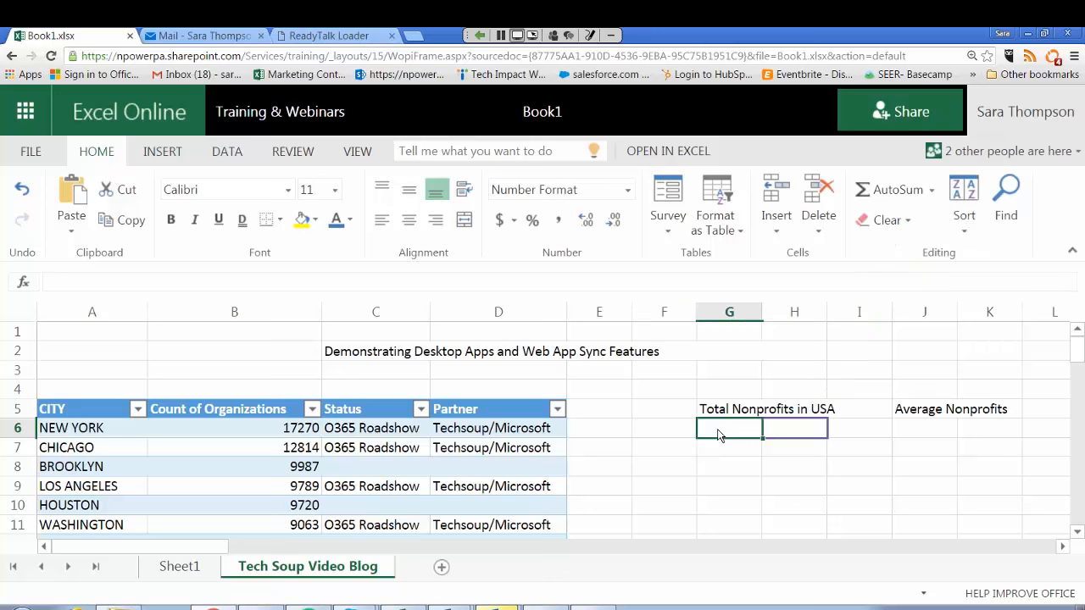
# Enter the nonprofit counts 126, 78, 643, 80932 and 7462 into G6:G10.
pyautogui.click(923, 466)
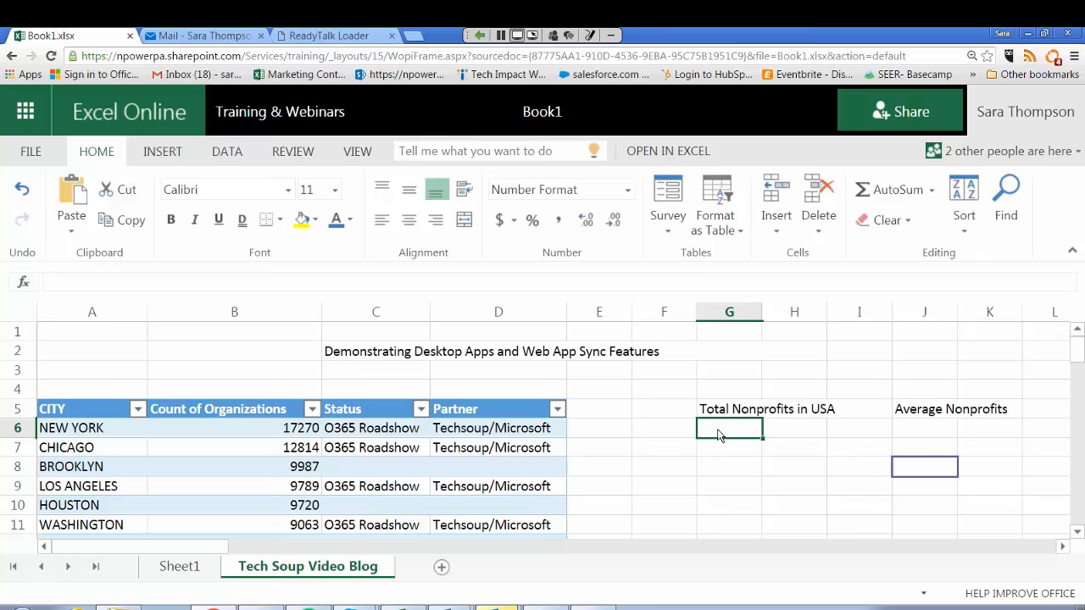
pyautogui.write('126')
pyautogui.click(729, 448)
pyautogui.write('7')
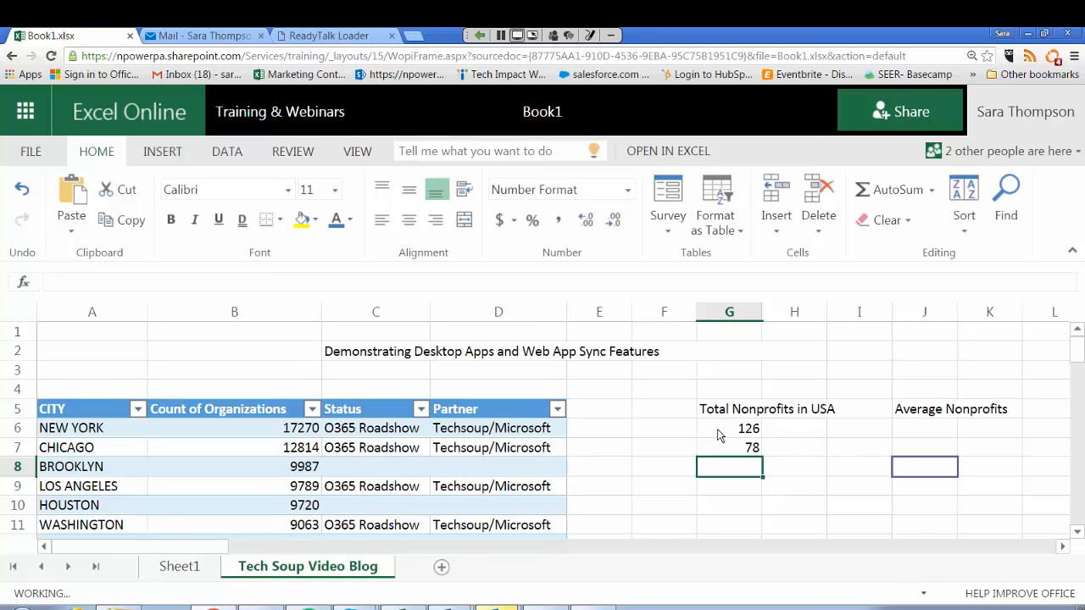
pyautogui.write('80932')
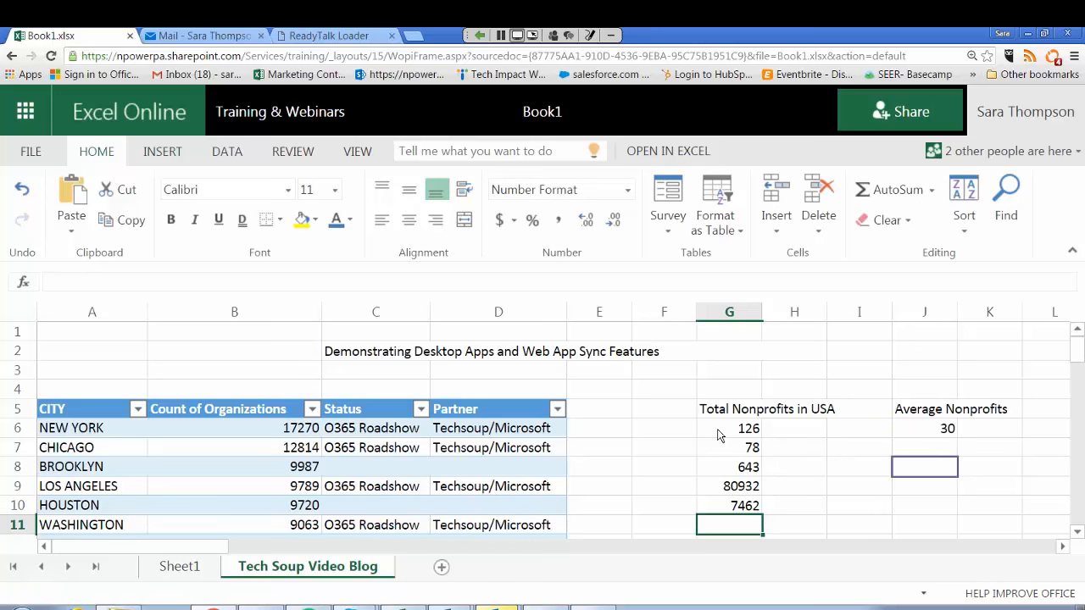
pyautogui.write('32')
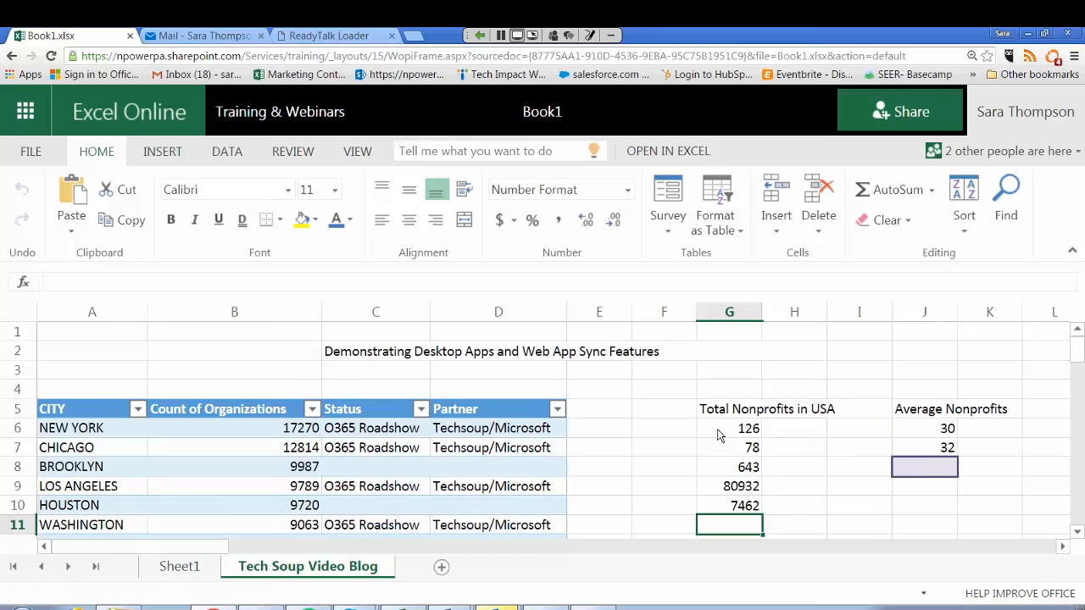
# Add a =SUM of G6:G10 in G11, totalling 89241.
pyautogui.write('=')
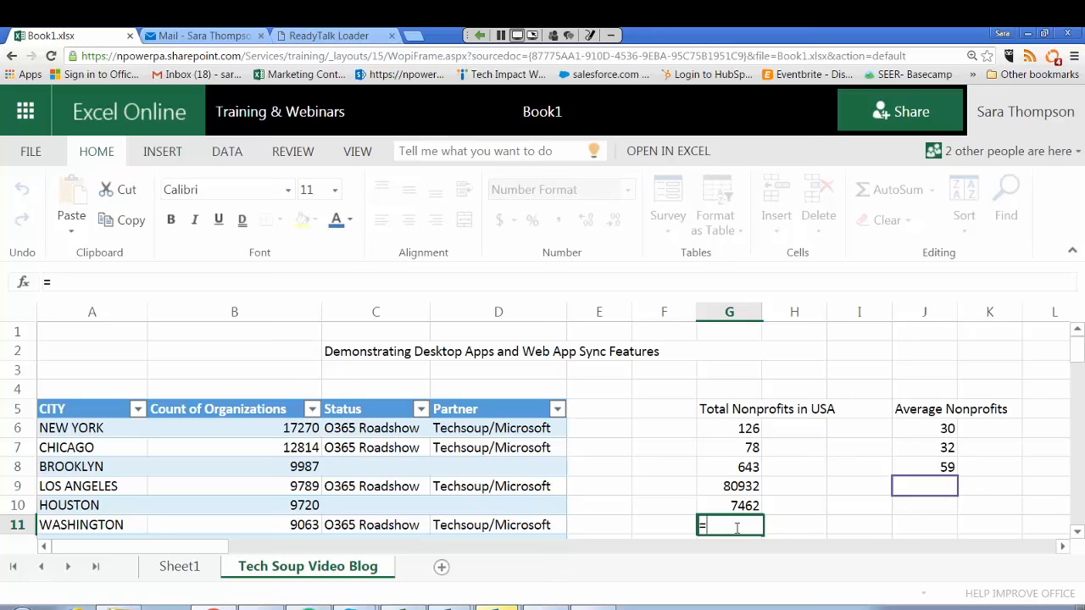
pyautogui.write('sum(')
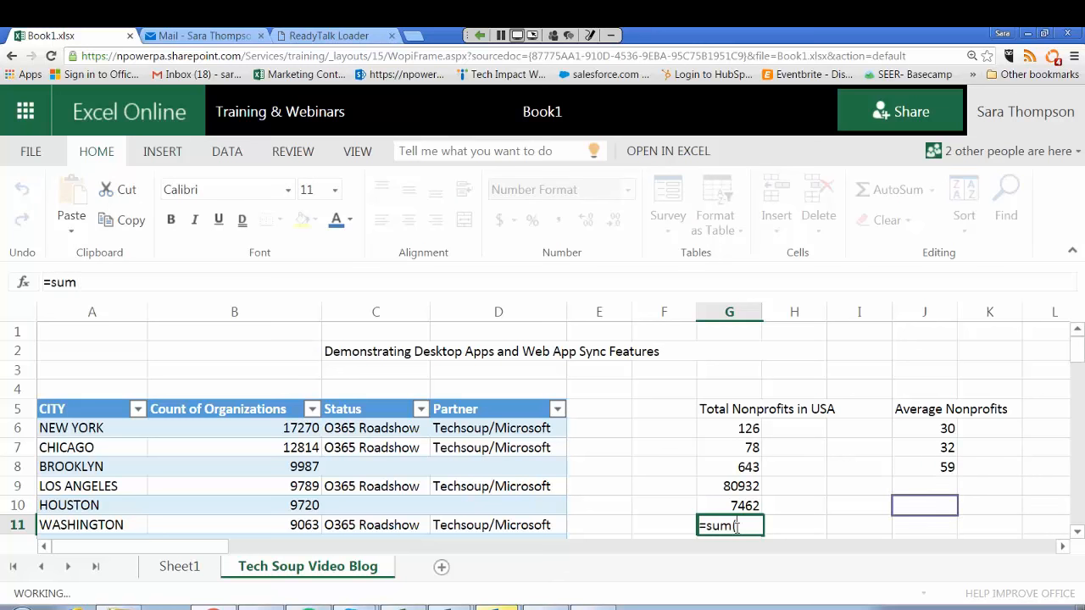
pyautogui.click(729, 428)
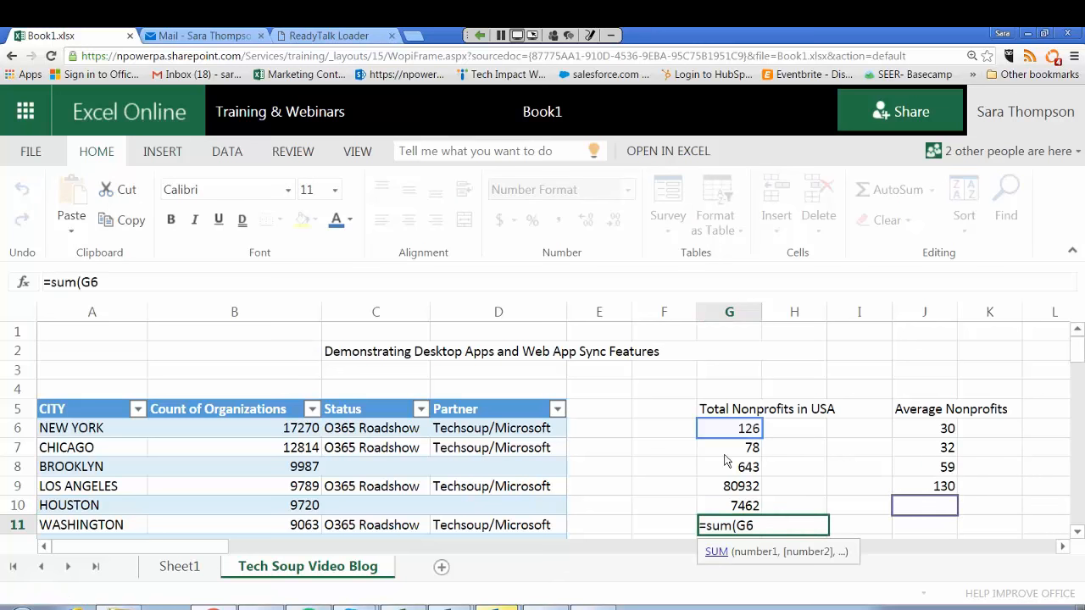
pyautogui.moveTo(729, 428); pyautogui.dragTo(728, 505)
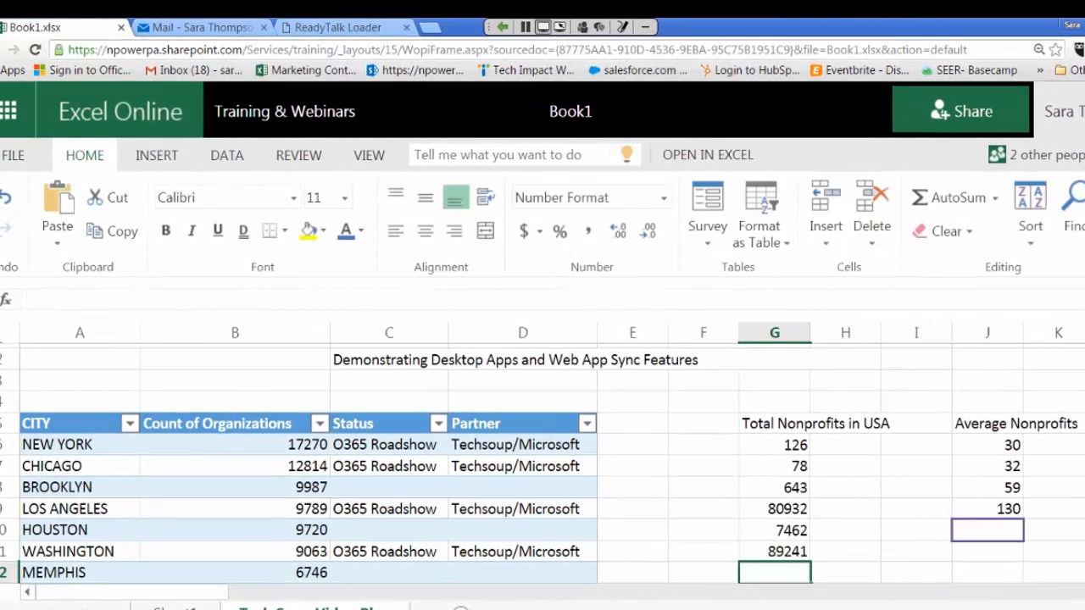
pyautogui.click(773, 550)
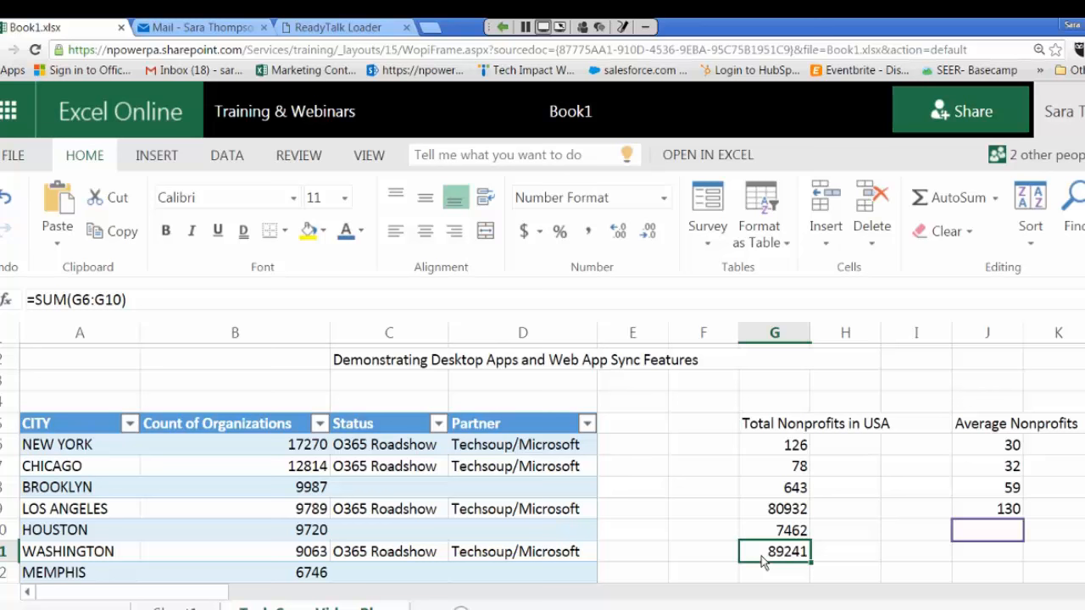
pyautogui.moveTo(405, 382)
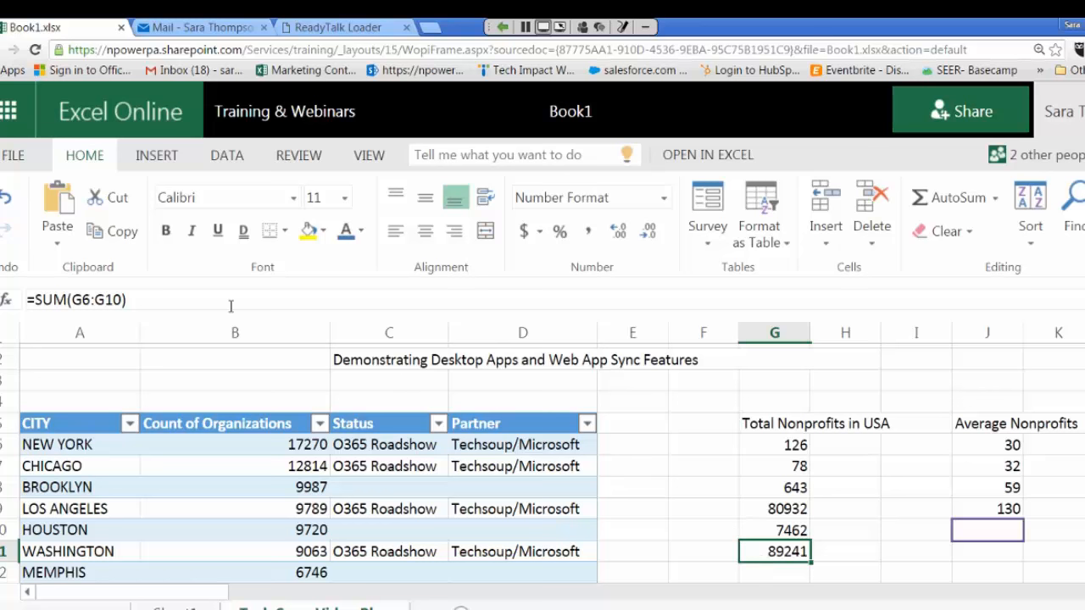
pyautogui.moveTo(994, 455)
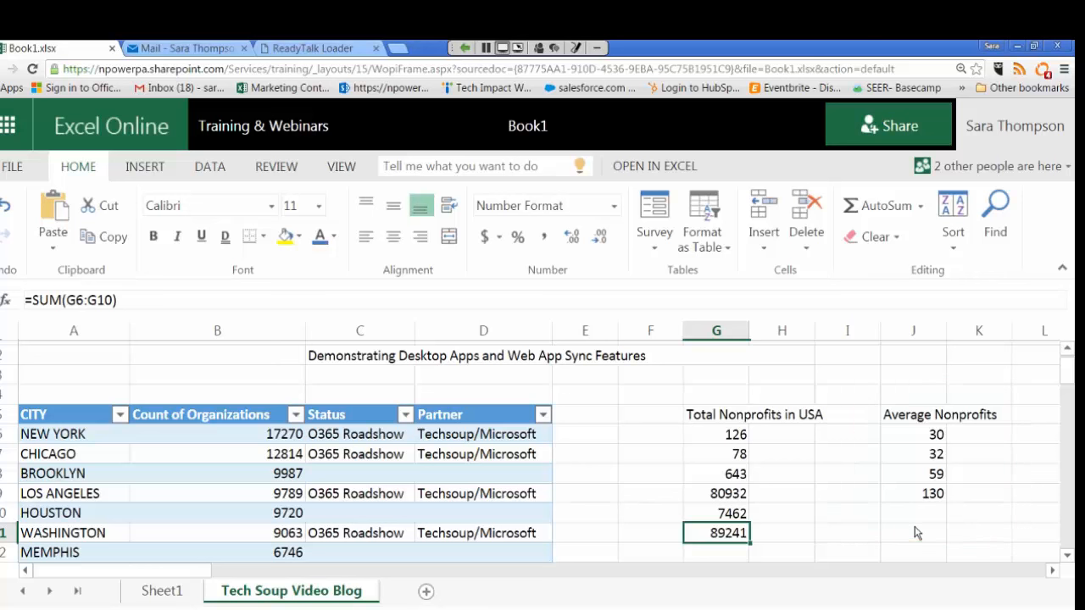
# Go back to the TechImpact SharePoint Training Documents library.
pyautogui.click(913, 493)
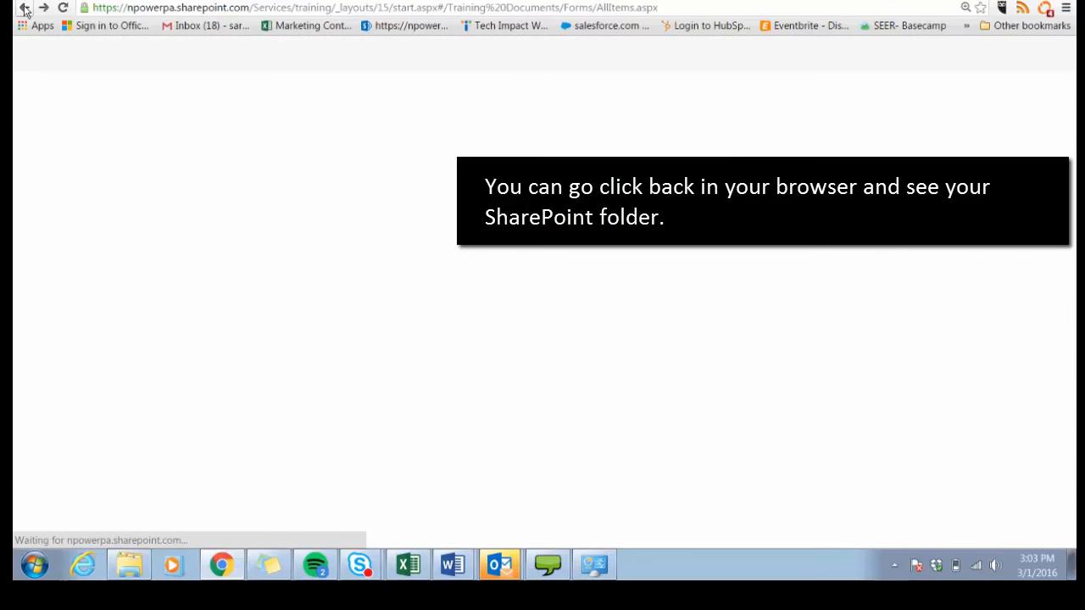
pyautogui.click(8, 8)
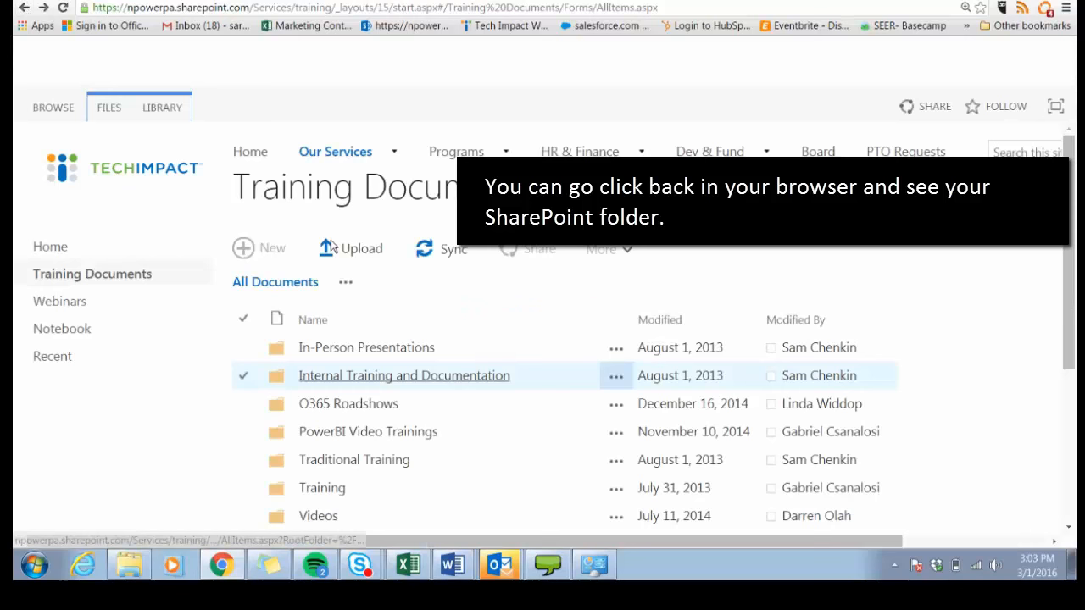